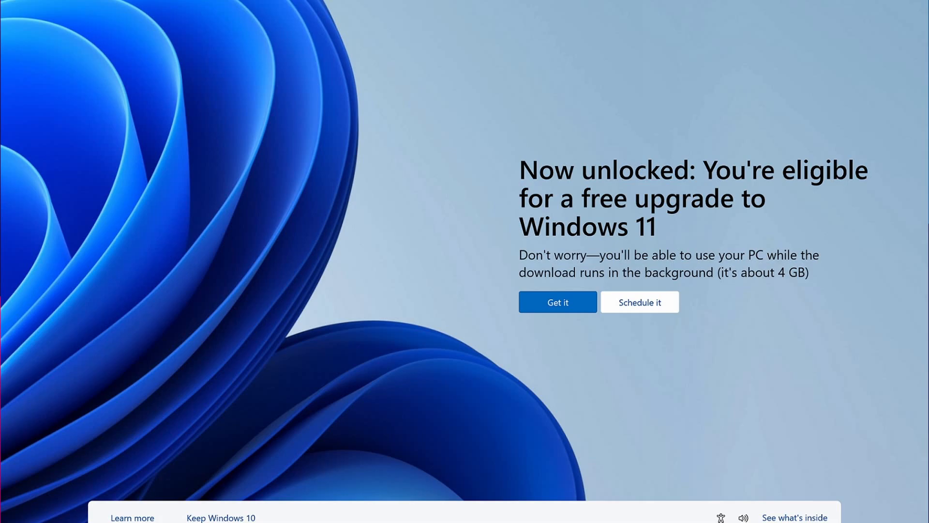
- Dismiss the Windows 11 upgrade prompt and land on Advanced options and the Recovery screen
{"action": "left_click", "coordinate": [558, 302]}
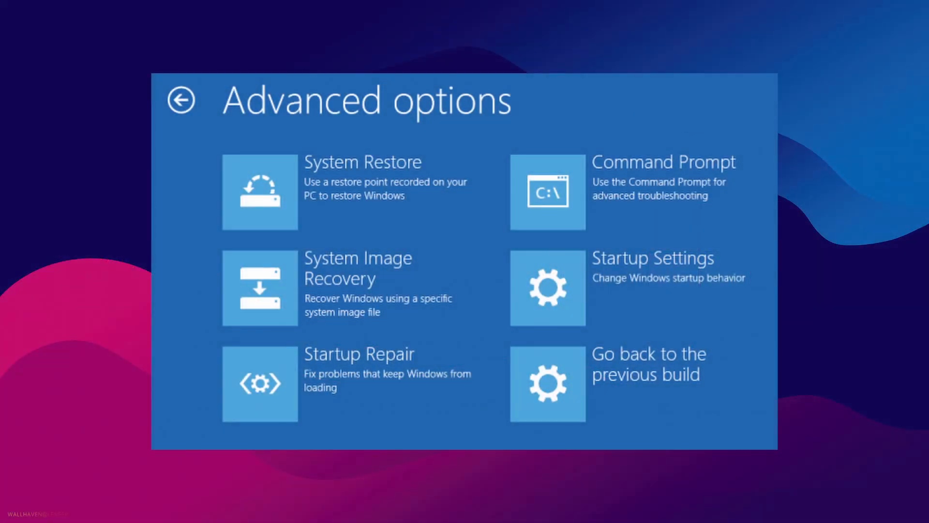
{"action": "left_click", "coordinate": [182, 100]}
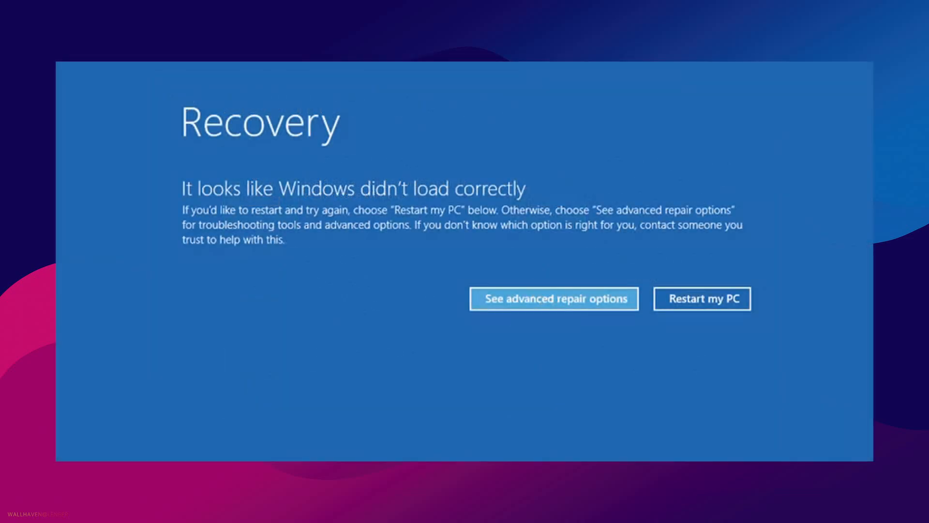
{"action": "left_click", "coordinate": [553, 298]}
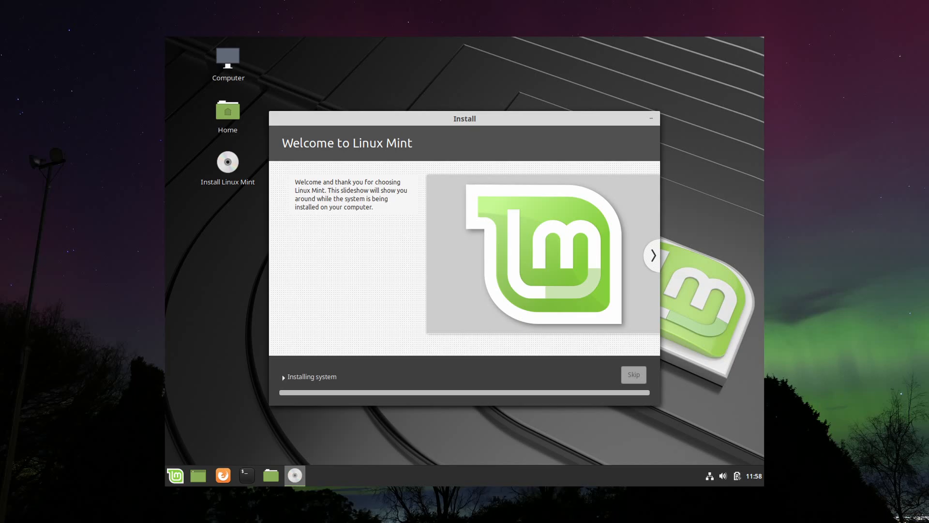
- Launch Install Linux Mint from the desktop so the system begins installing
{"action": "left_click", "coordinate": [175, 475]}
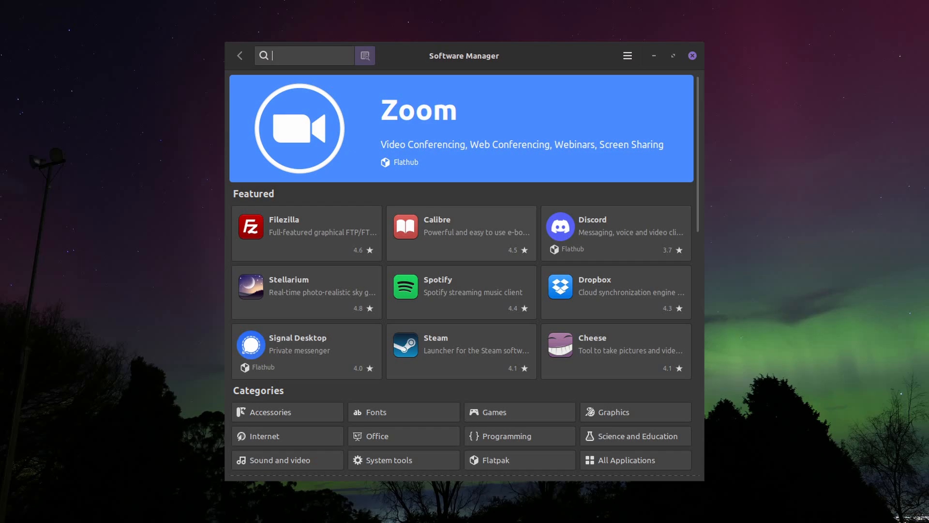
- Launch Software Manager from the panel to show Featured apps and Categories
{"action": "left_click", "coordinate": [10, 513]}
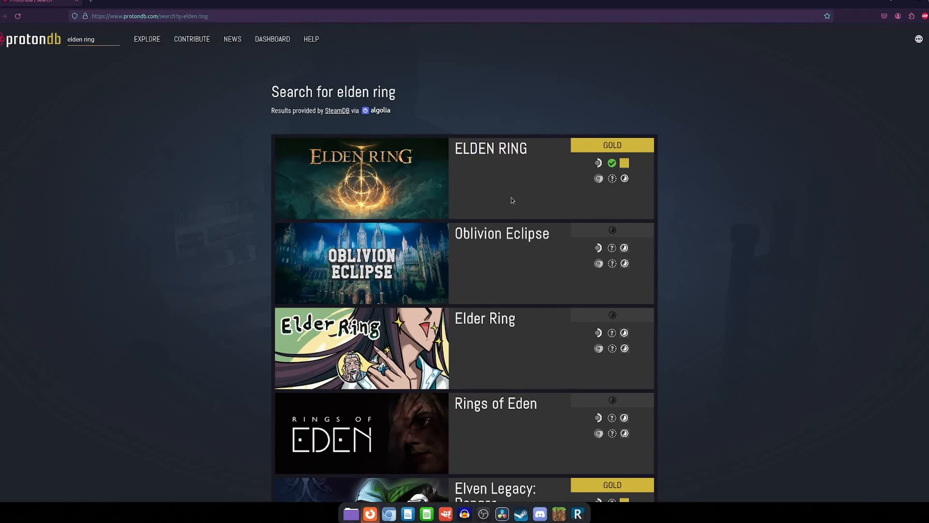
- Search ProtonDB for 'elden ring' and view ELDEN RING's Gold rating
{"action": "left_click", "coordinate": [360, 178]}
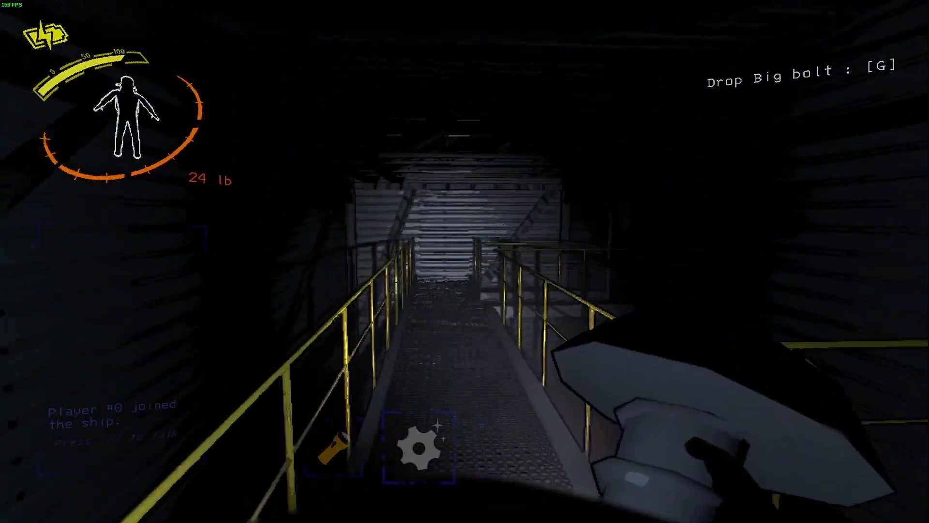
{"action": "mouse_move", "coordinate": [464, 262]}
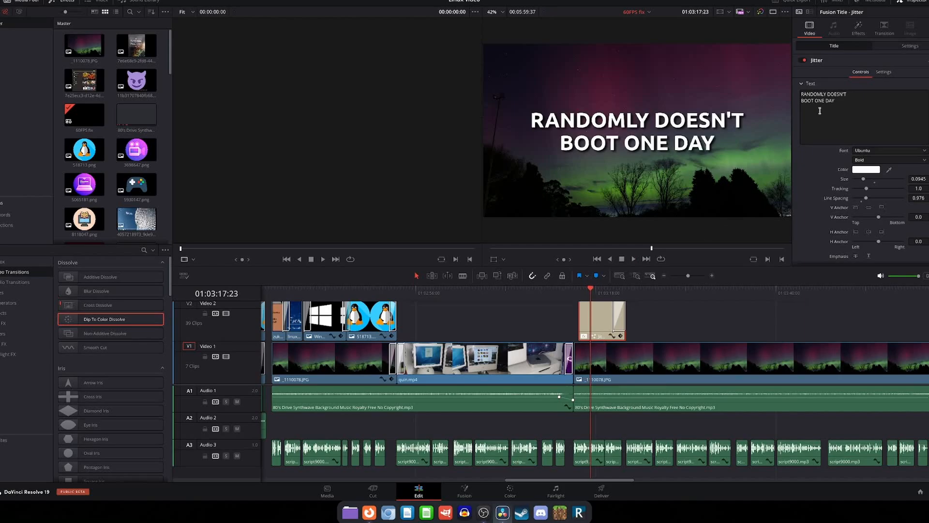
- Rewrite the Fusion Title's text to 'Linu' in the Inspector
{"action": "type", "text": "Linux is ready"}
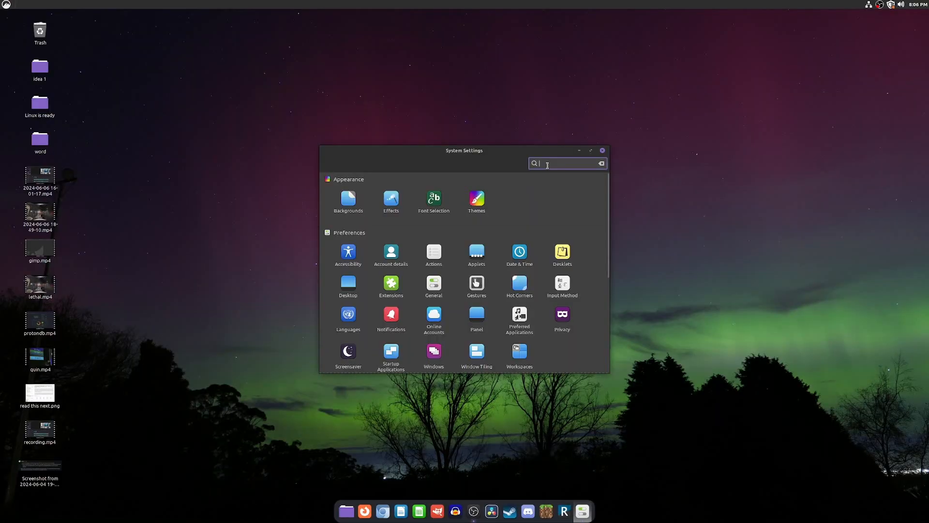
- Search System Settings for 'display' and go to the Display settings
{"action": "type", "text": "display"}
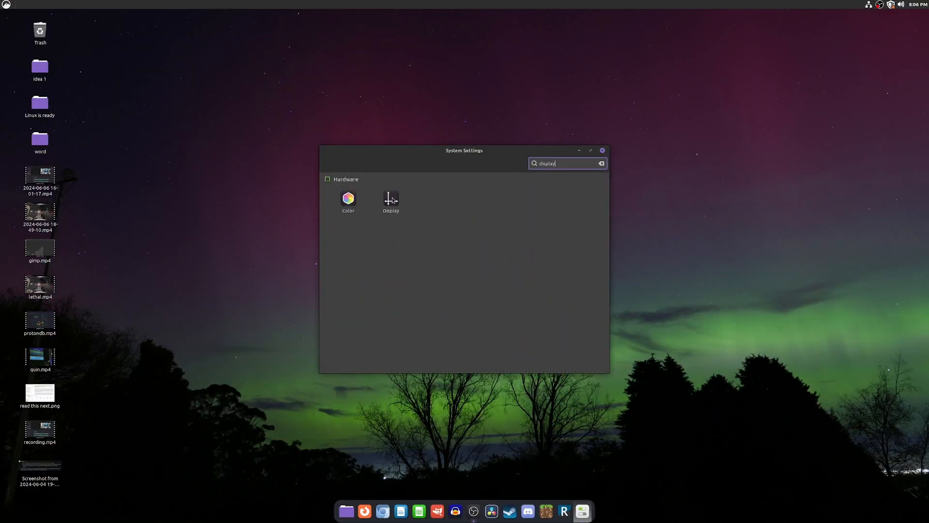
{"action": "left_click", "coordinate": [602, 150]}
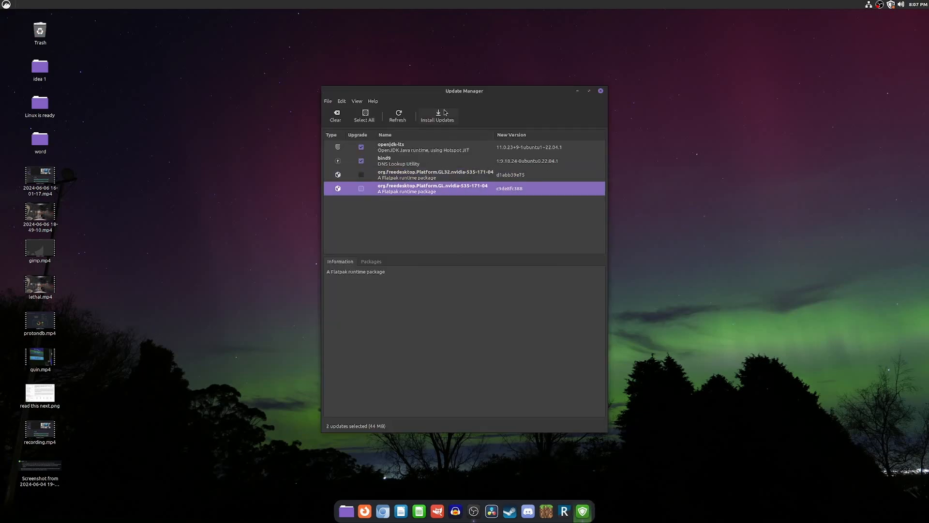
- Install the selected openjdk-lts and bind9 updates, then start a blank LibreOffice Calc spreadsheet
{"action": "left_click", "coordinate": [436, 116]}
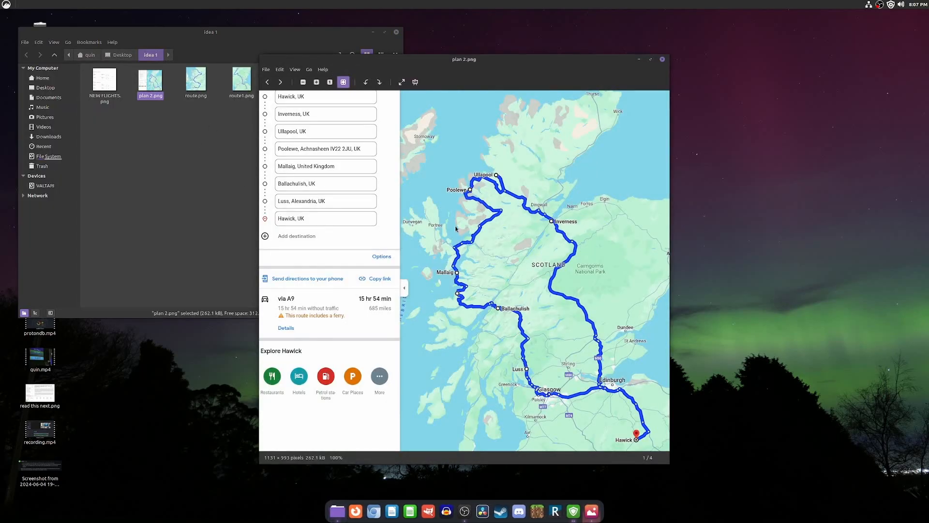
{"action": "left_click", "coordinate": [281, 82]}
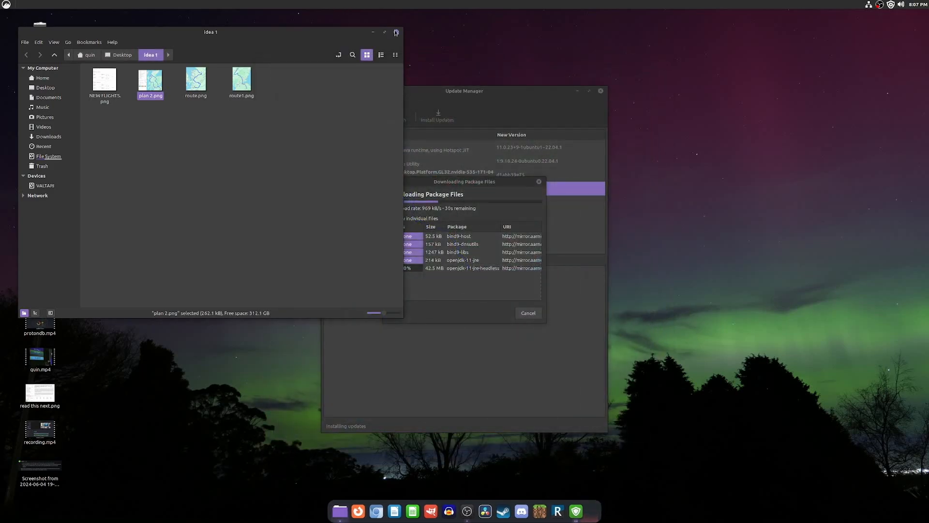
{"action": "left_click", "coordinate": [396, 32]}
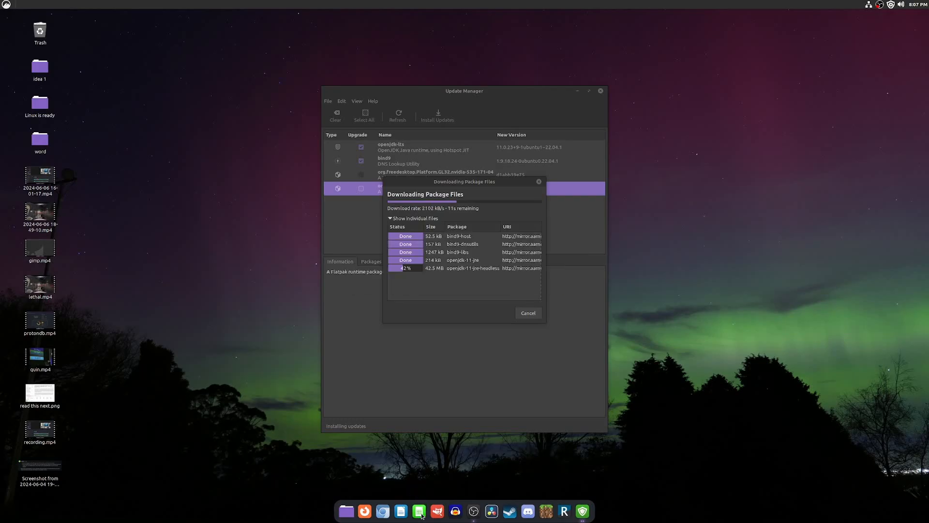
{"action": "left_click", "coordinate": [418, 510]}
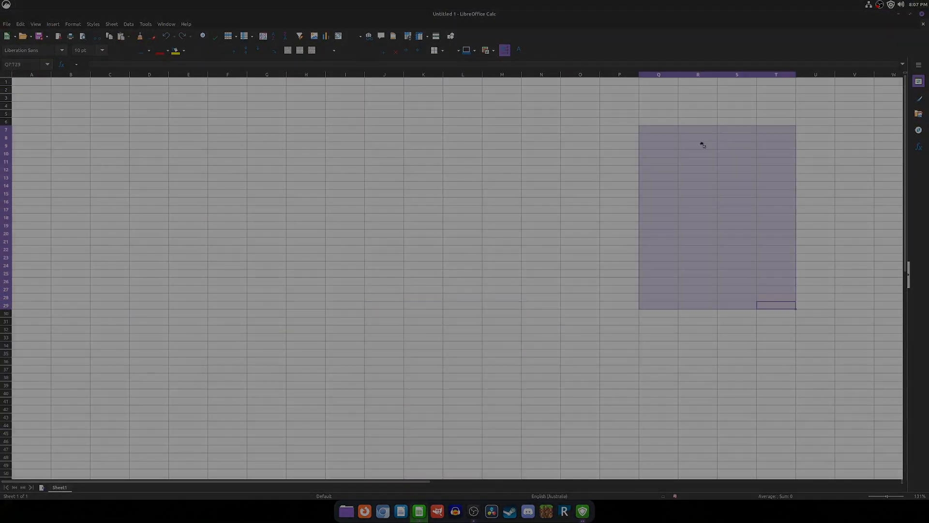